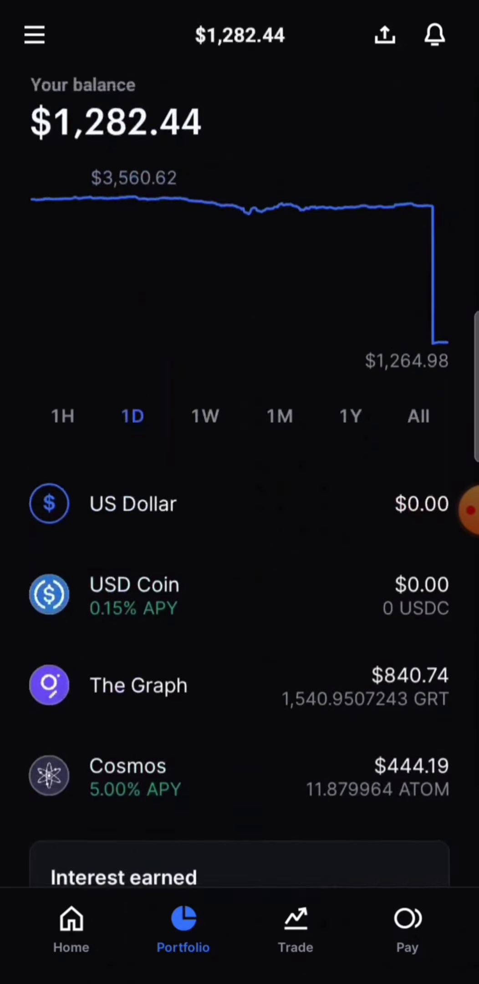
- Scroll the Portfolio asset list to reach Amp and view its price page
scroll(up, 3)
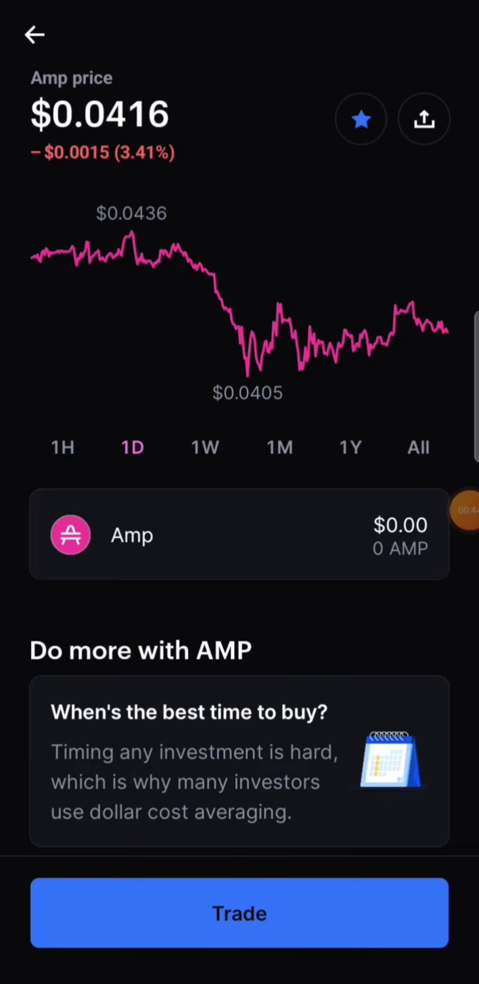
scroll(down, 3)
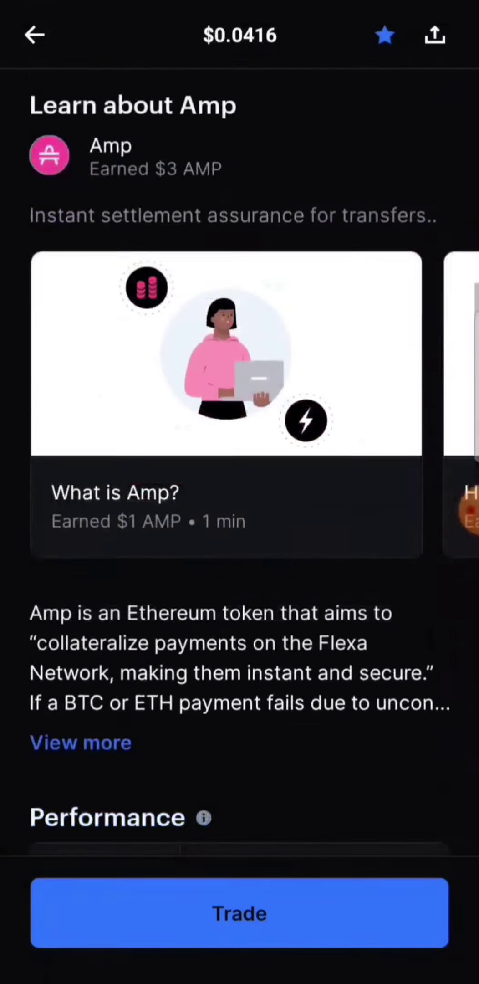
scroll(down, 3)
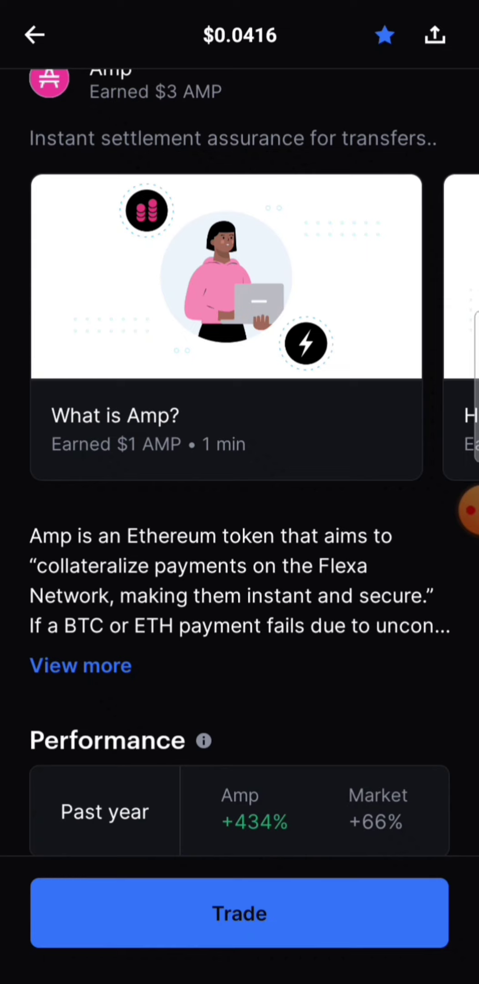
scroll(up, 3)
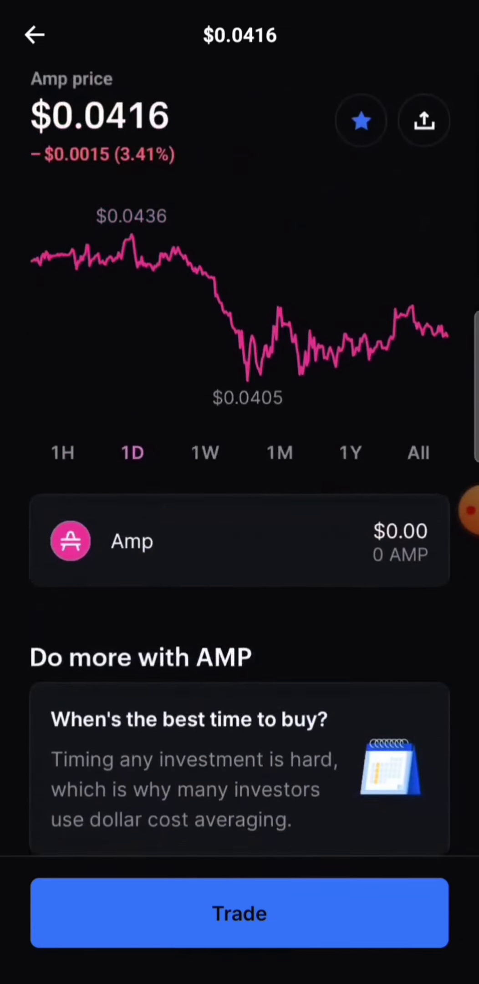
scroll(up, 3)
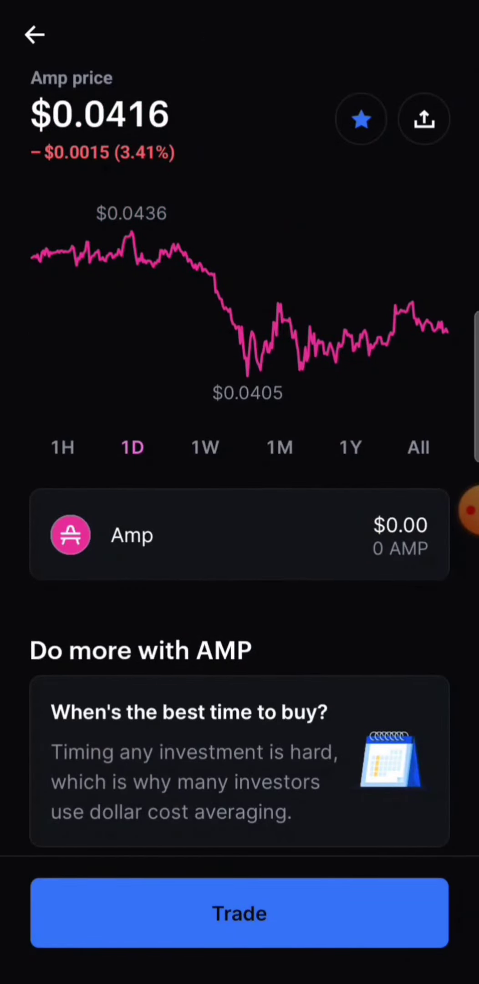
click(350, 446)
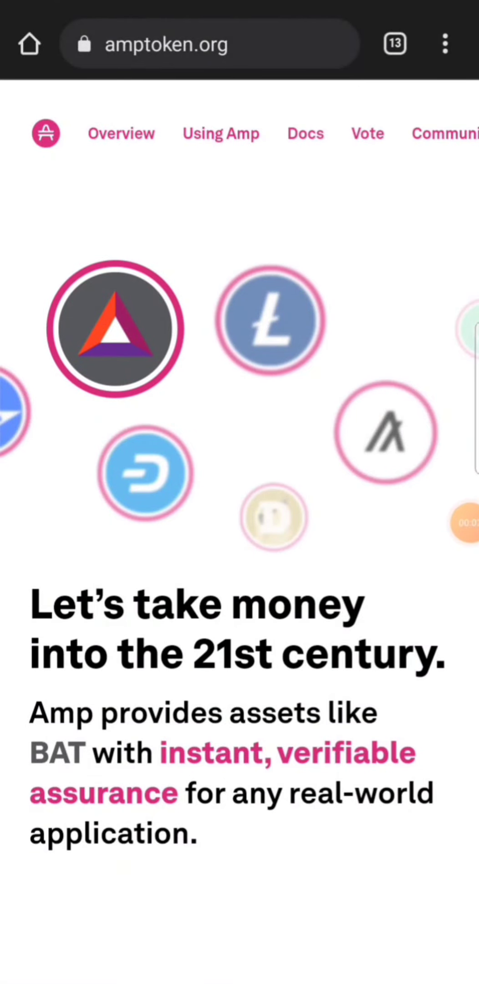
- Scroll amptoken.org to the 'Stake.' section describing Amp as a collateralization platform
scroll(down, 3)
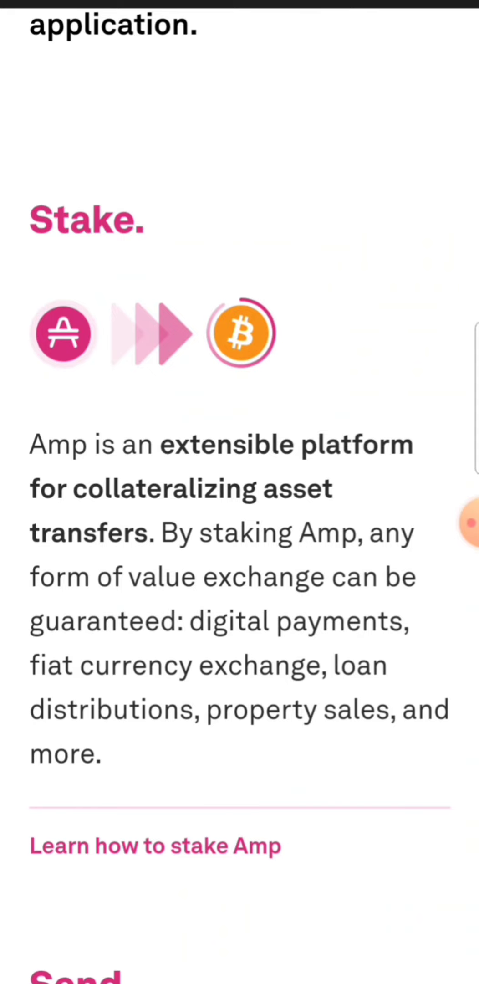
scroll(down, 3)
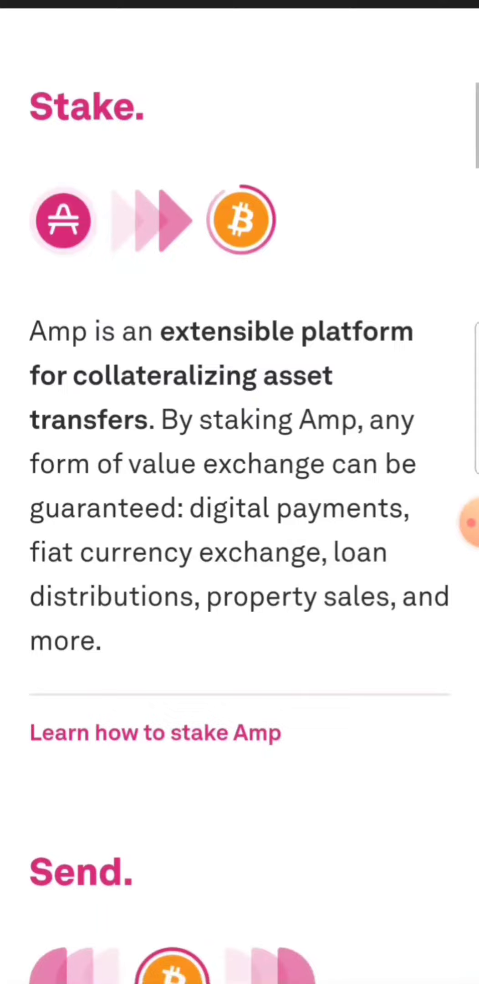
scroll(up, 3)
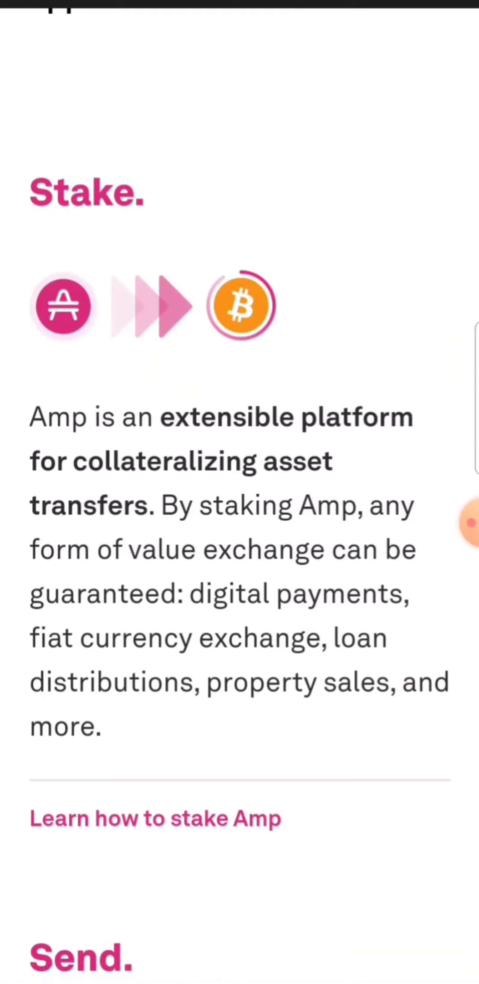
- Follow 'Learn how to stake Amp' into Amp Docs and reach the Flexa Capacity section
click(155, 818)
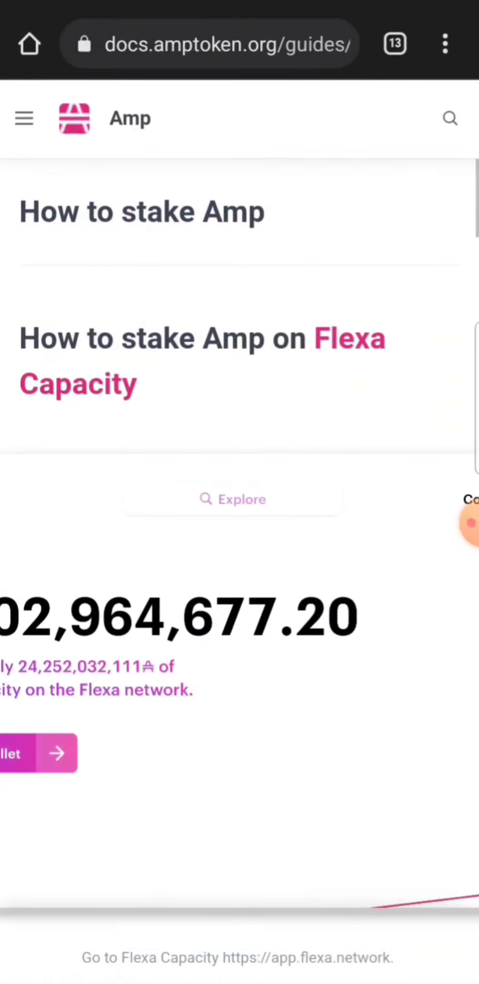
scroll(up, 3)
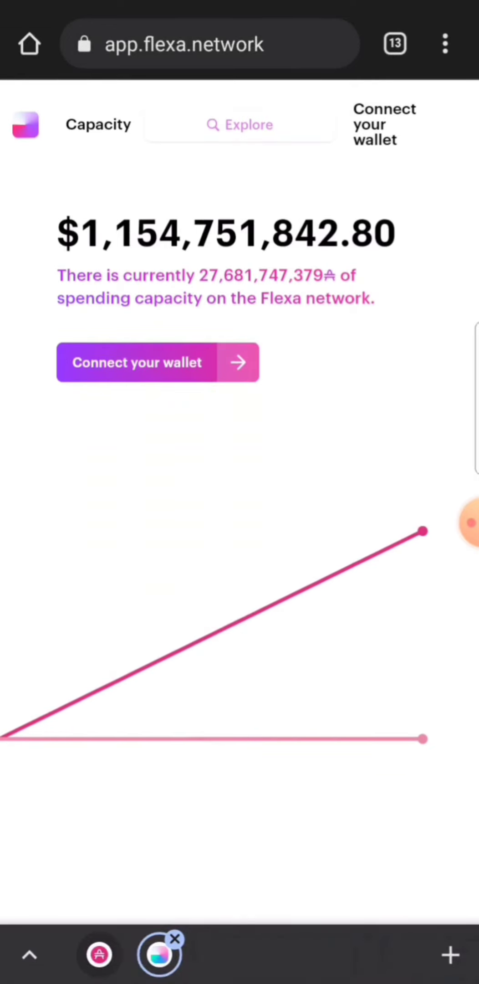
- Bring up Flexa Capacity's Connect your wallet dialog listing MetaMask, Coinbase Wallet, Rainbow, Trust Wallet and Argent
click(464, 523)
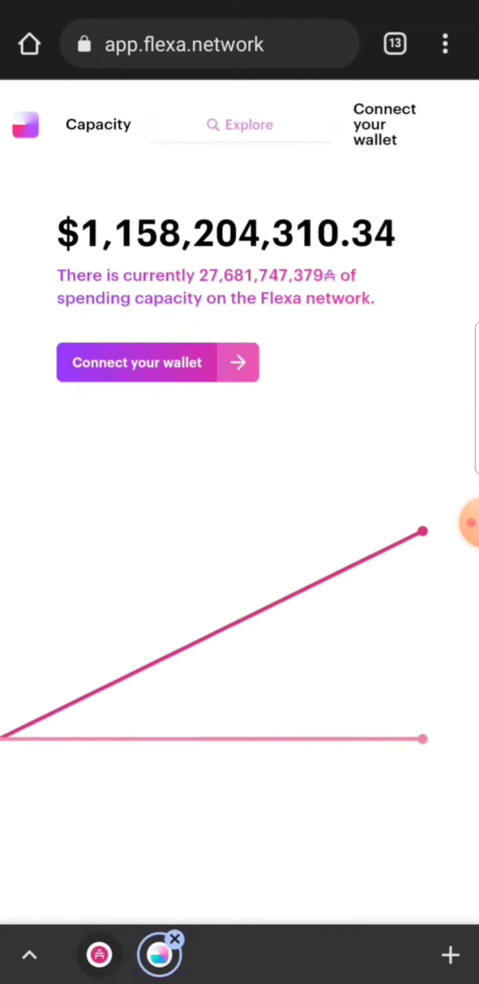
click(157, 362)
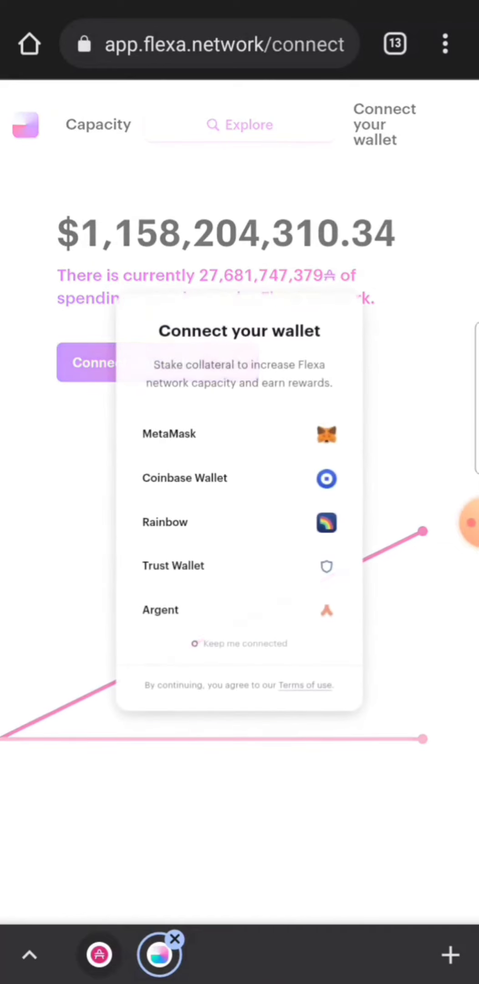